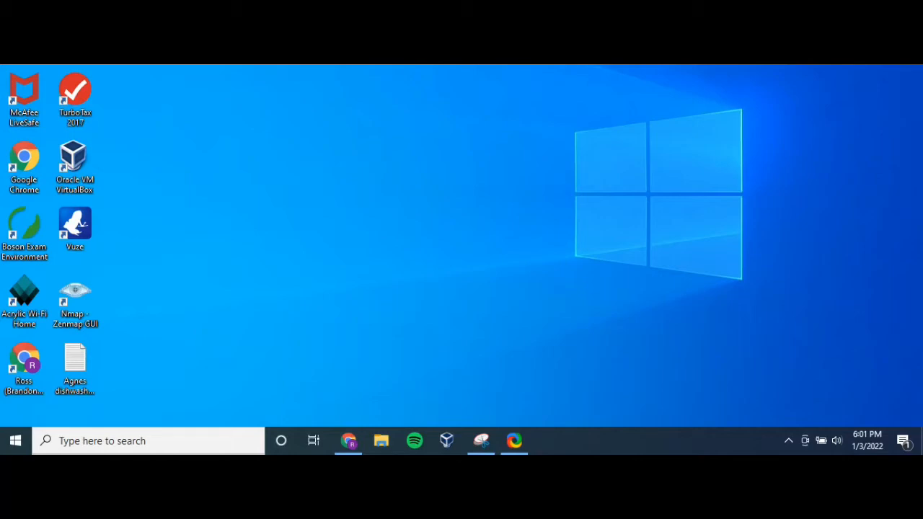
mouse_move(387, 398)
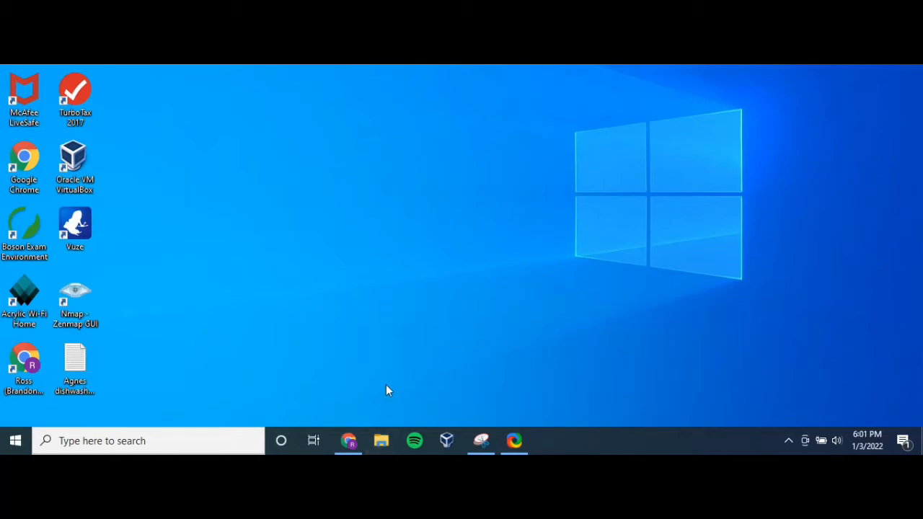
Launch Google Chrome from the taskbar.
left_click(348, 440)
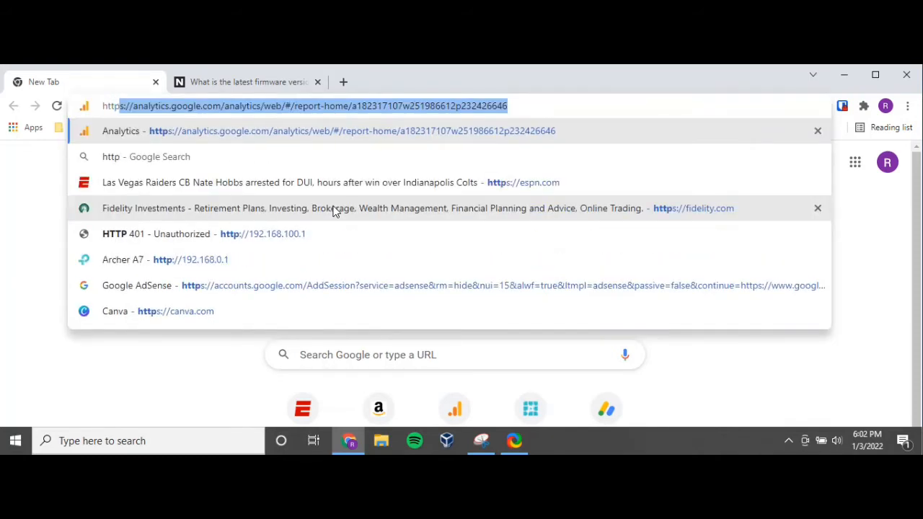
type("http://192.168.0.1")
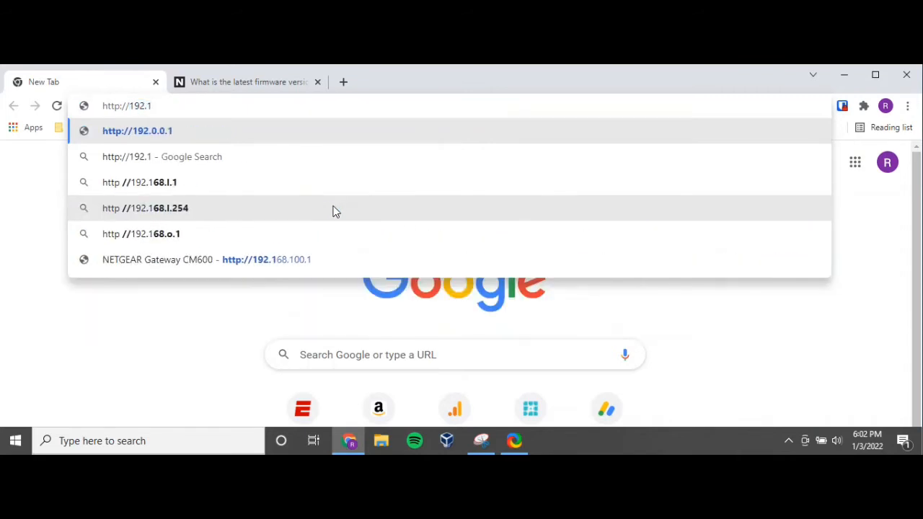
type("68.10")
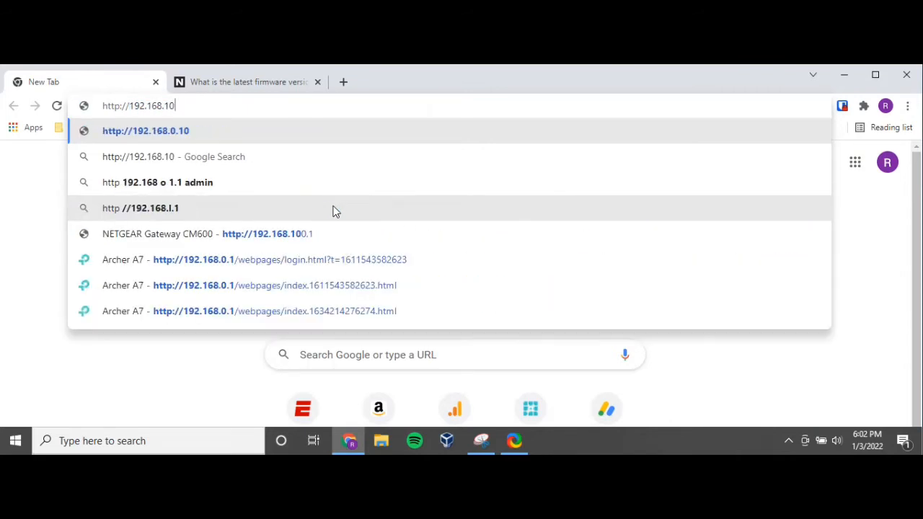
type("0.1")
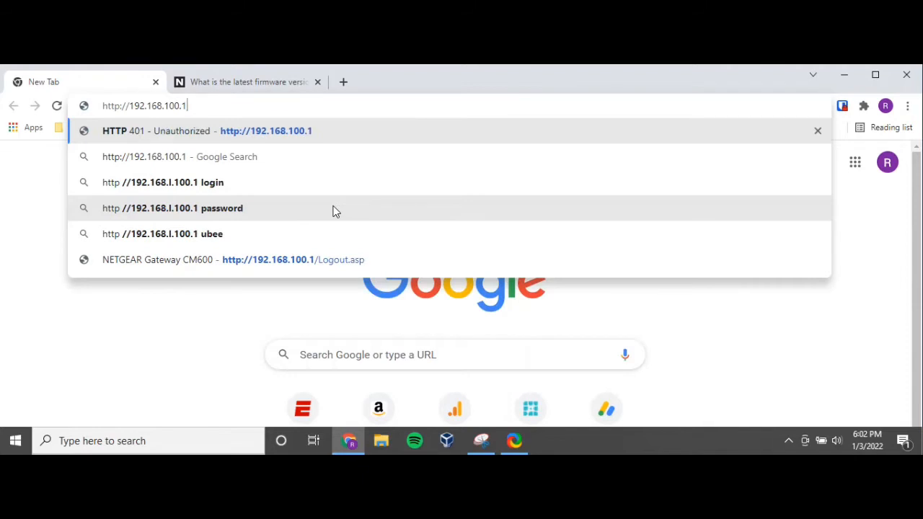
key("Return")
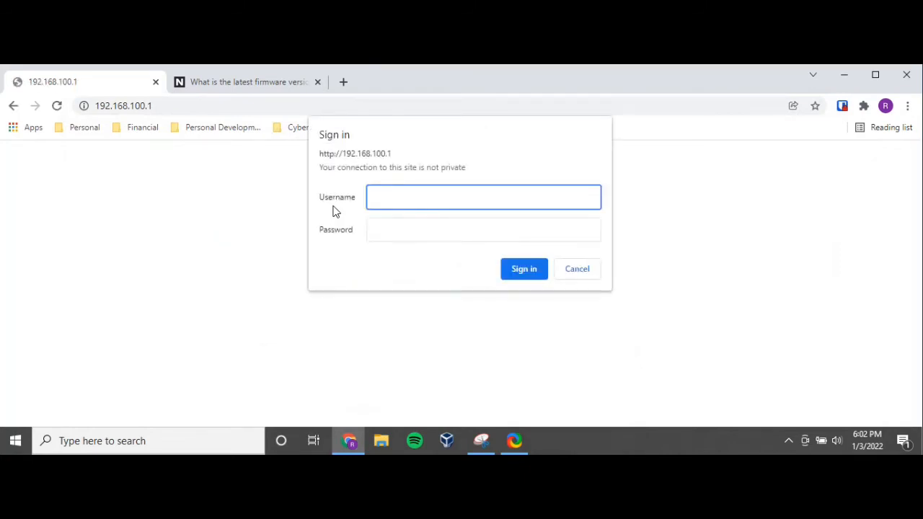
left_click(523, 268)
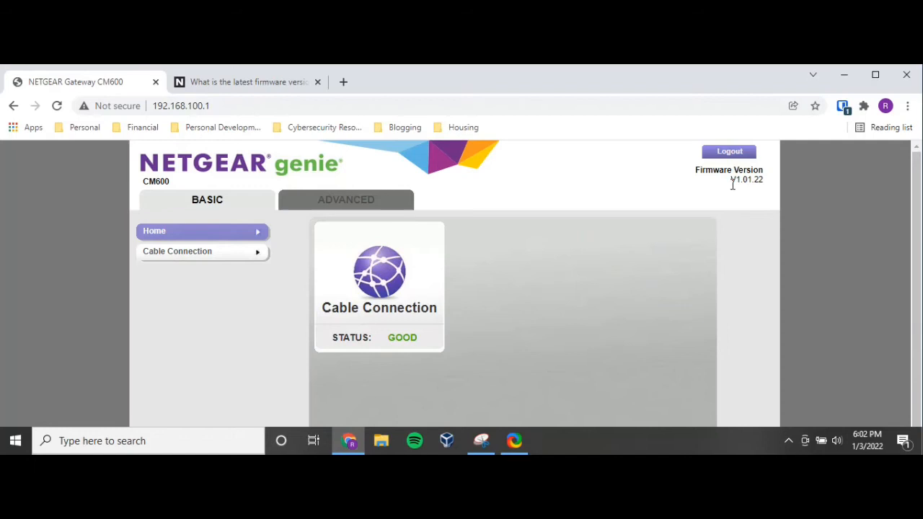
mouse_move(749, 183)
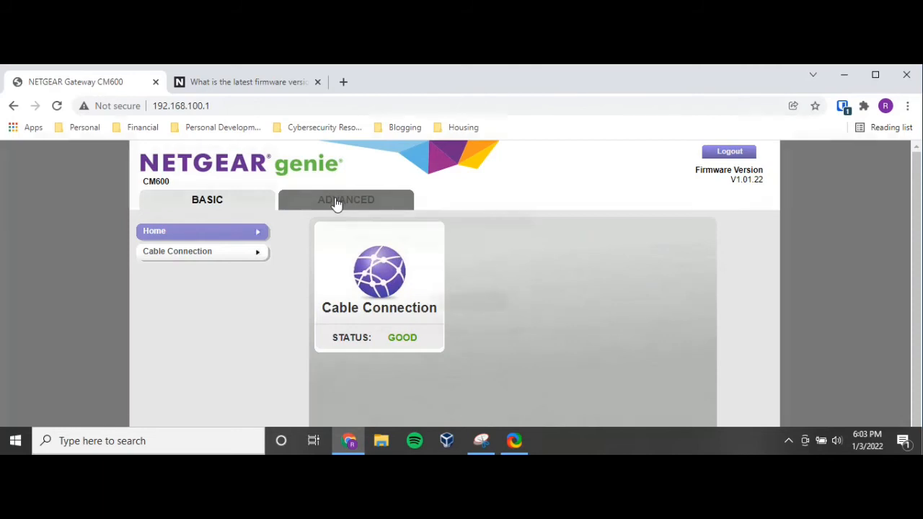
Open the ADVANCED tab of NETGEAR genie.
left_click(346, 200)
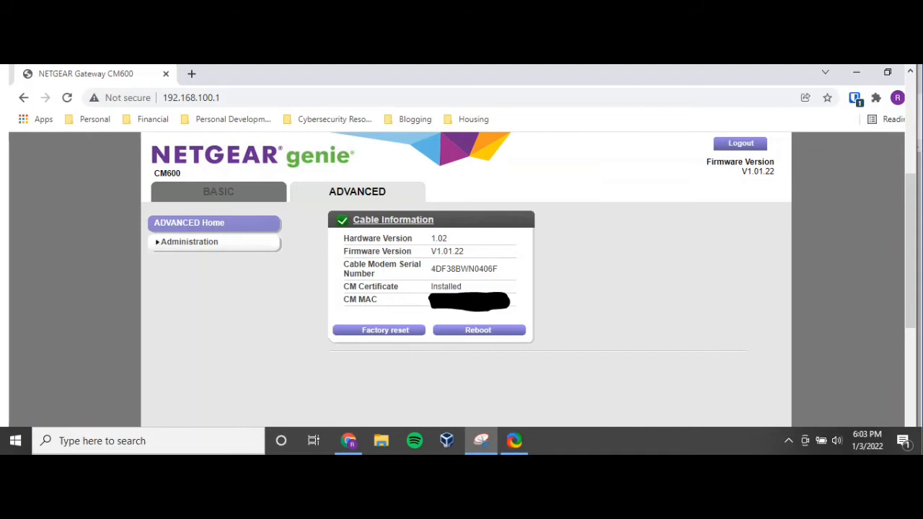
mouse_move(403, 245)
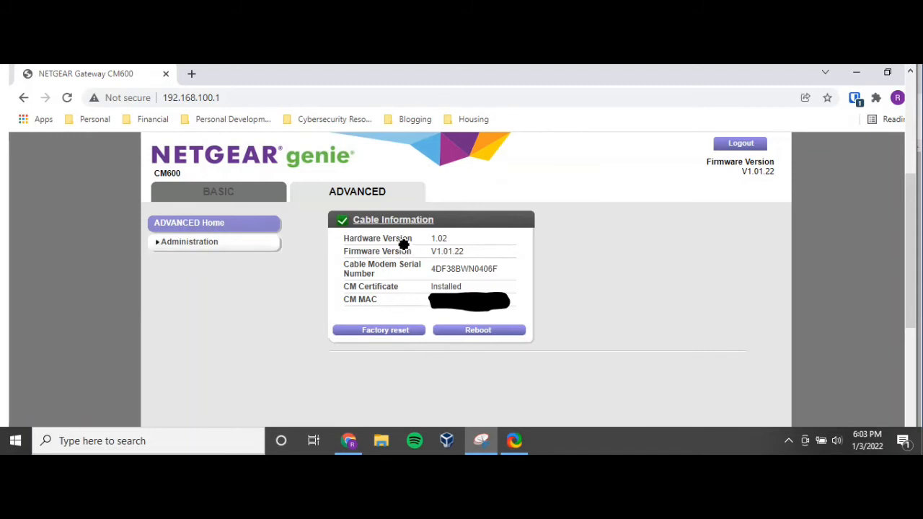
mouse_move(401, 253)
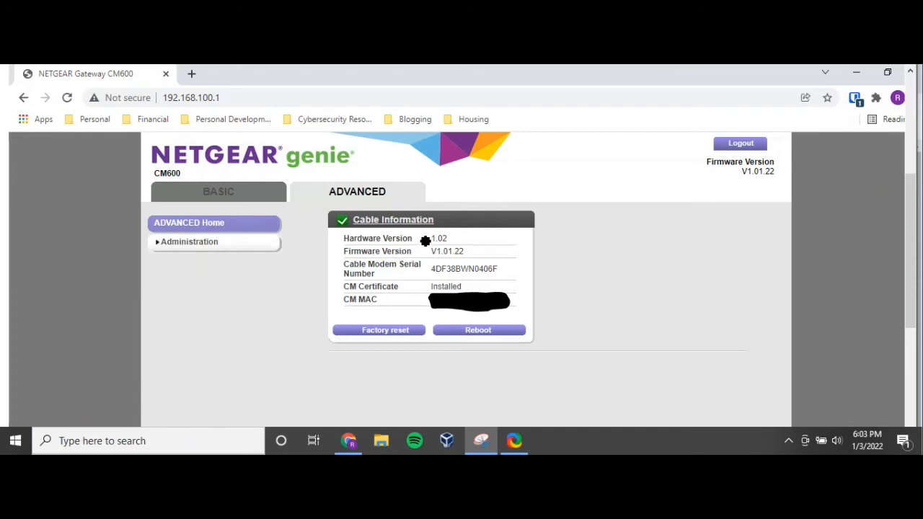
mouse_move(350, 263)
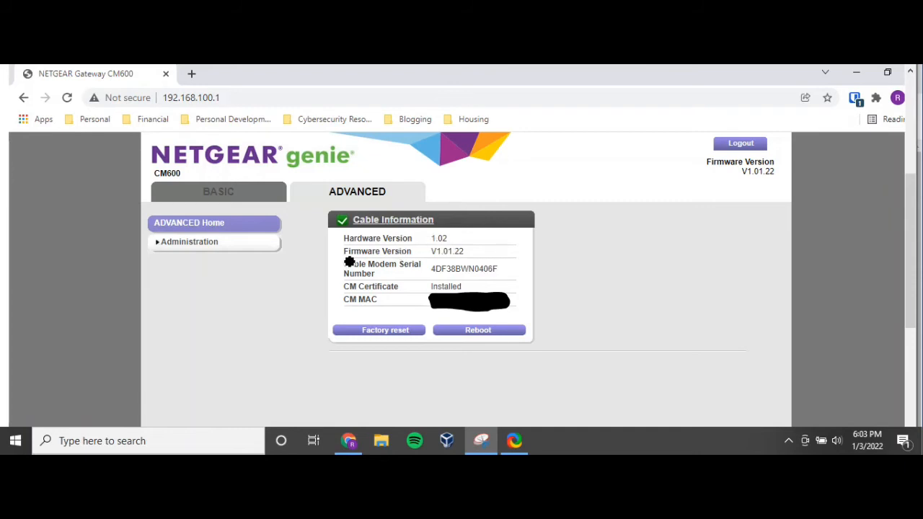
mouse_move(766, 179)
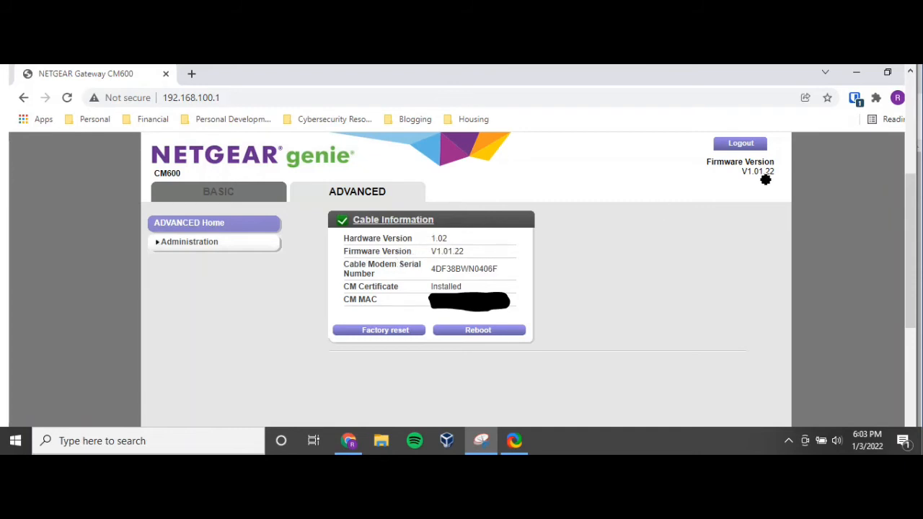
mouse_move(752, 181)
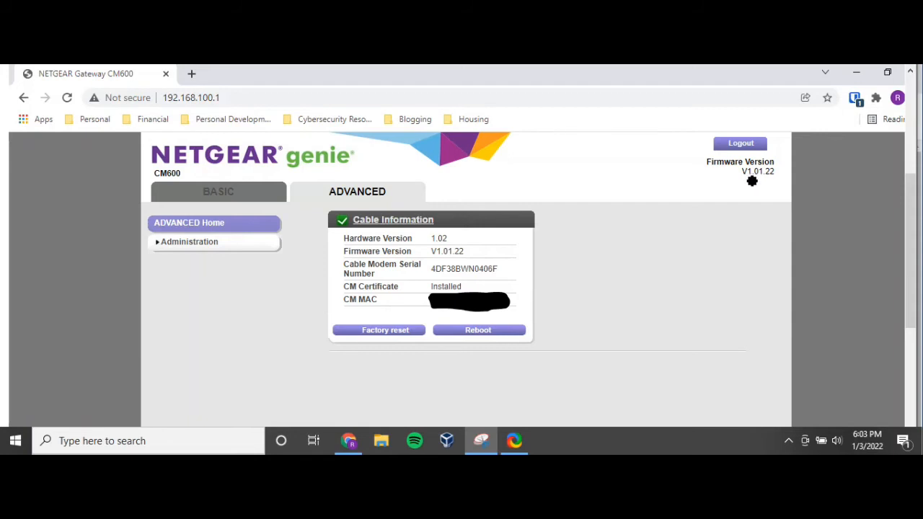
mouse_move(767, 186)
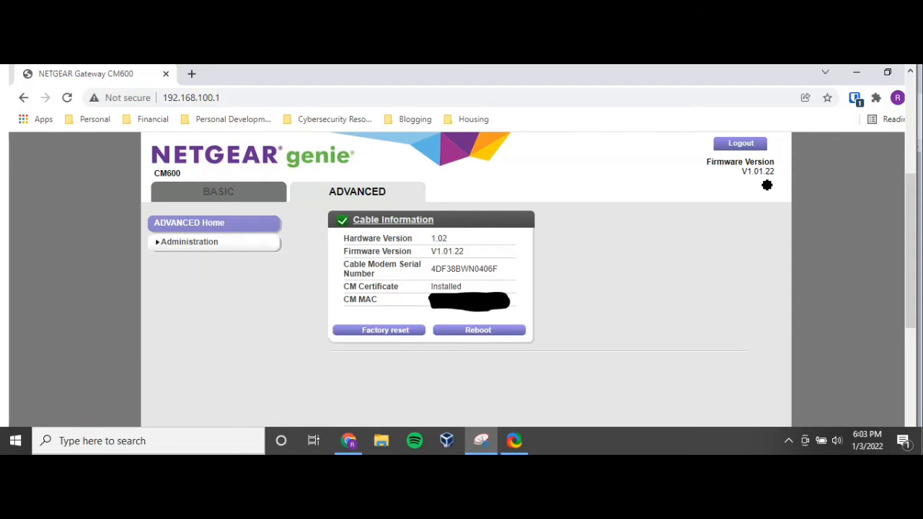
mouse_move(435, 260)
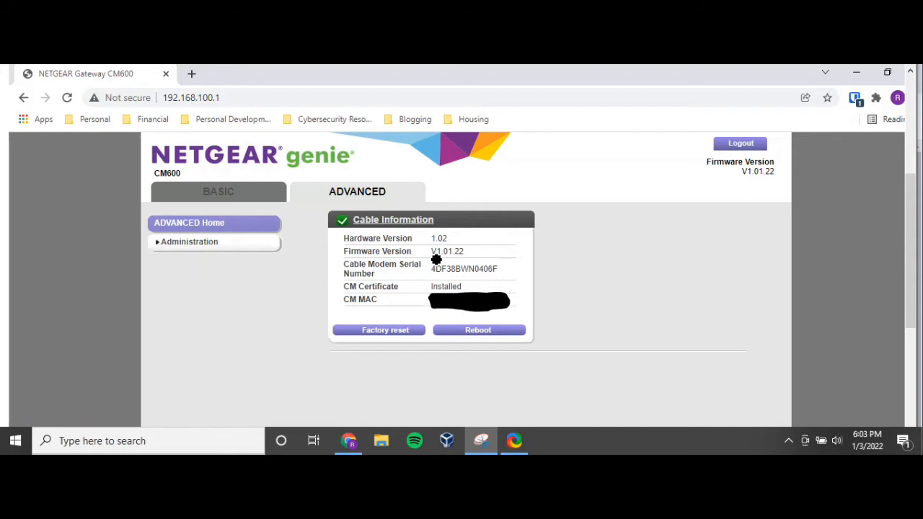
mouse_move(476, 257)
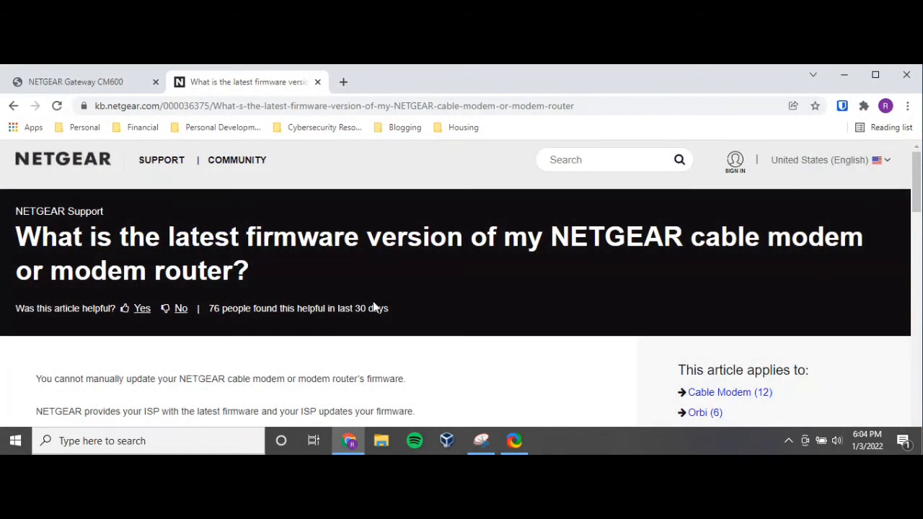
mouse_move(274, 253)
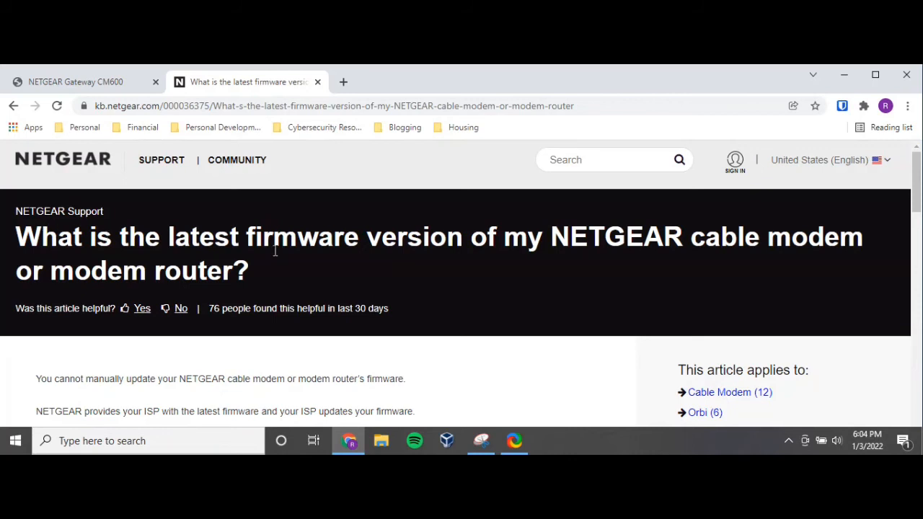
mouse_move(709, 239)
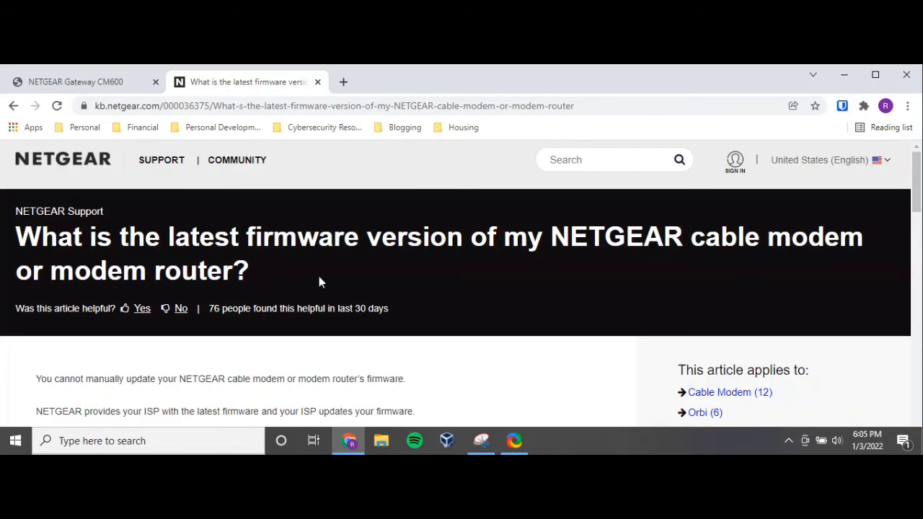
Scroll the firmware article down to the Cable Modems firmware table.
scroll("down", 3)
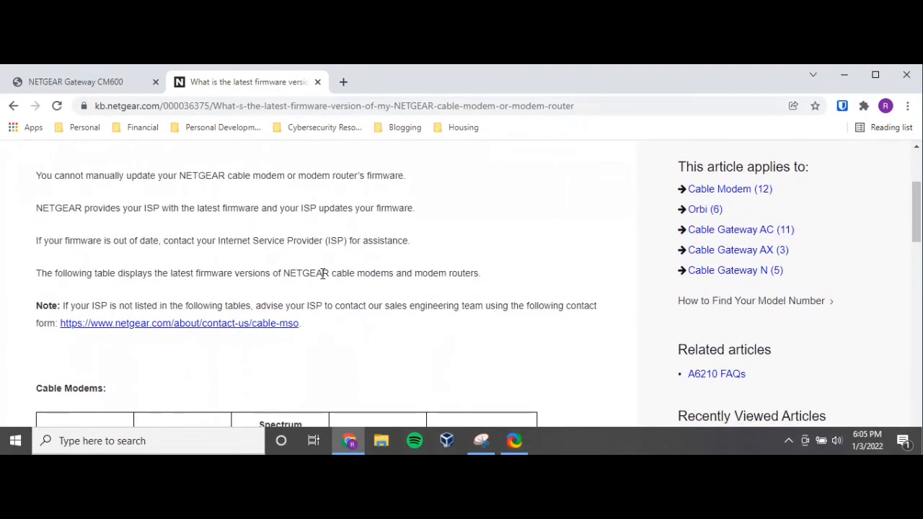
mouse_move(223, 187)
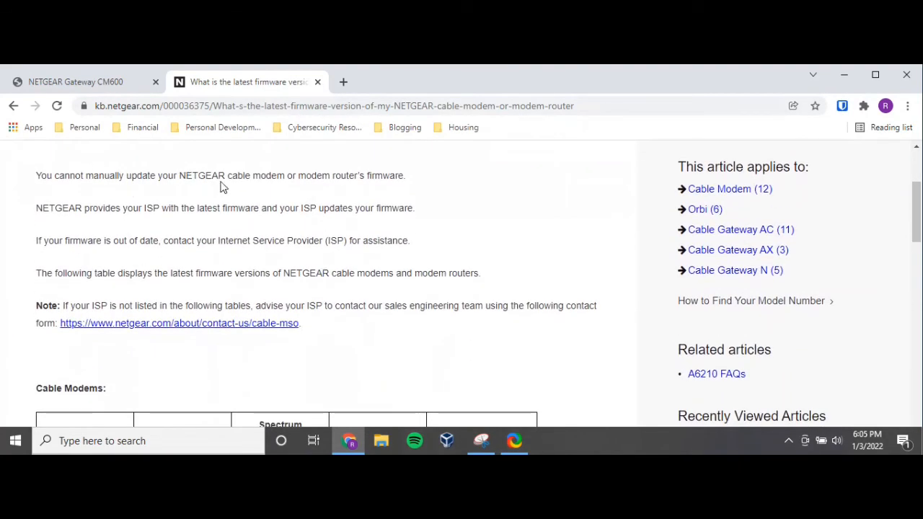
mouse_move(368, 180)
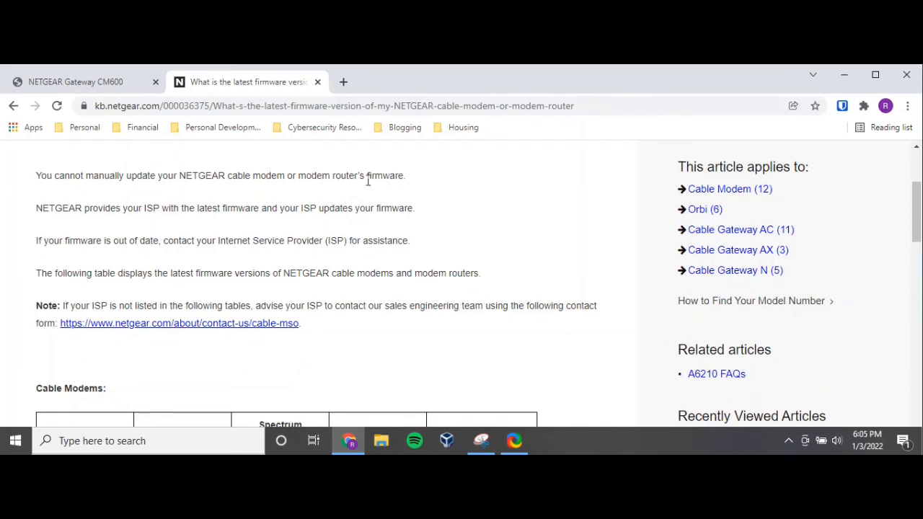
mouse_move(138, 221)
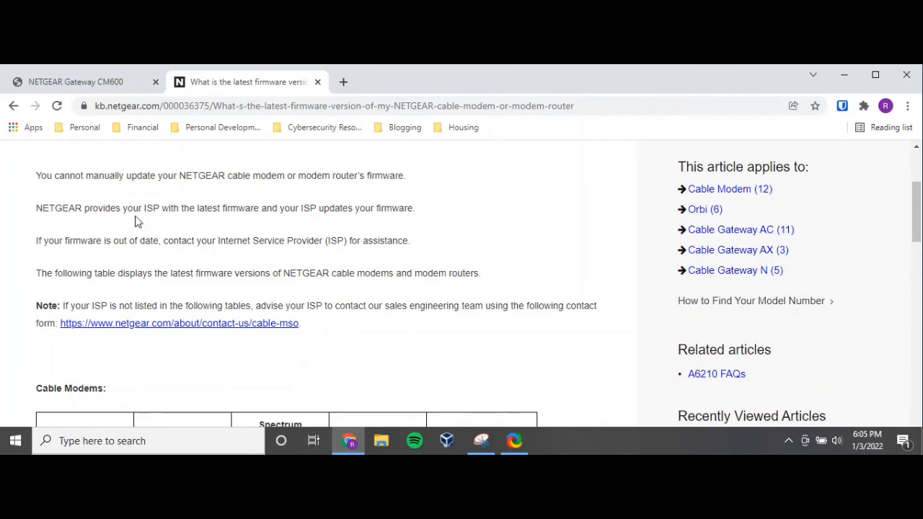
mouse_move(180, 209)
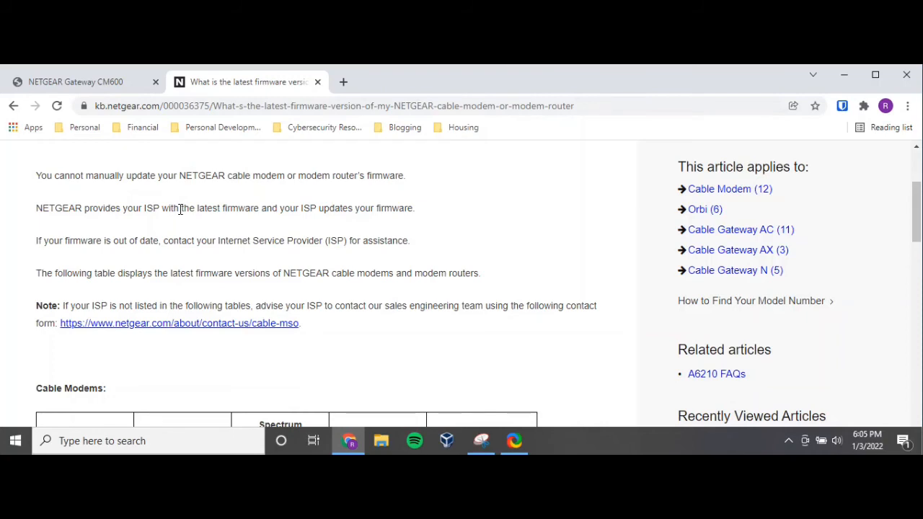
scroll("down", 3)
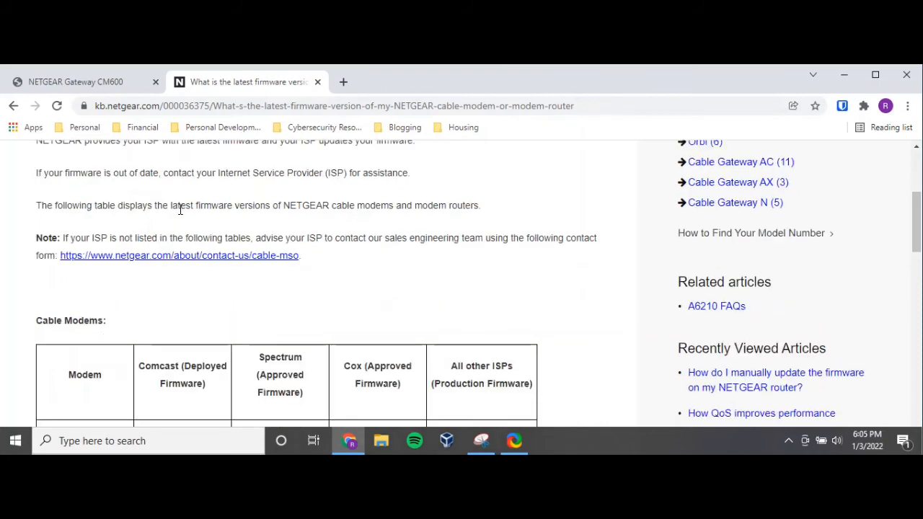
Highlight the CM600 row showing Comcast firmware V1.01.22.
scroll("down", 3)
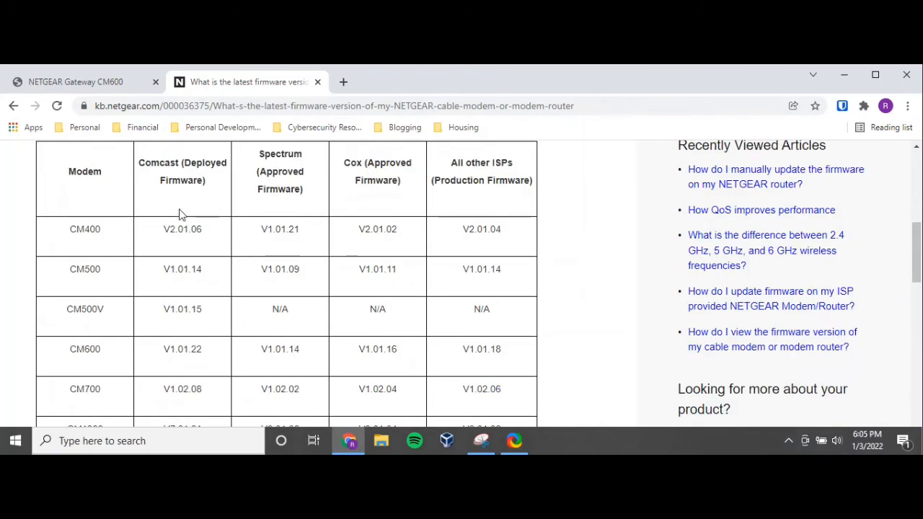
scroll("up", 3)
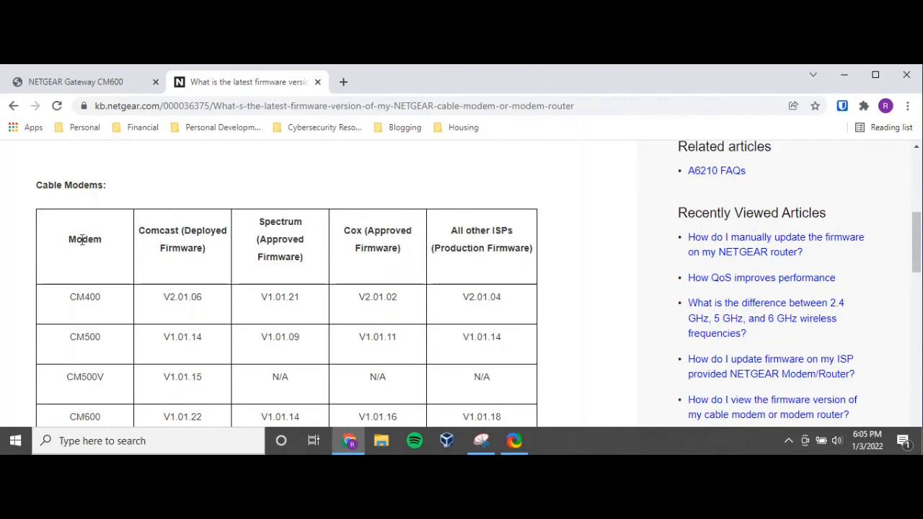
mouse_move(118, 245)
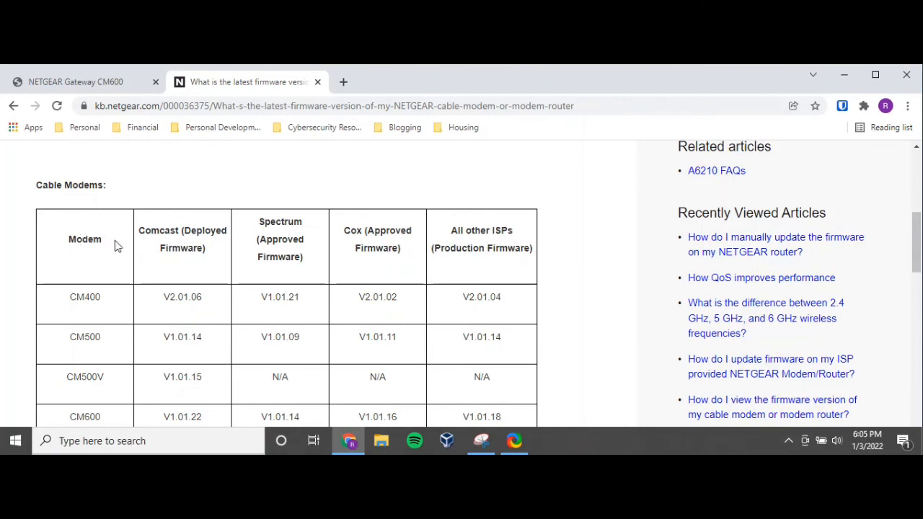
mouse_move(173, 235)
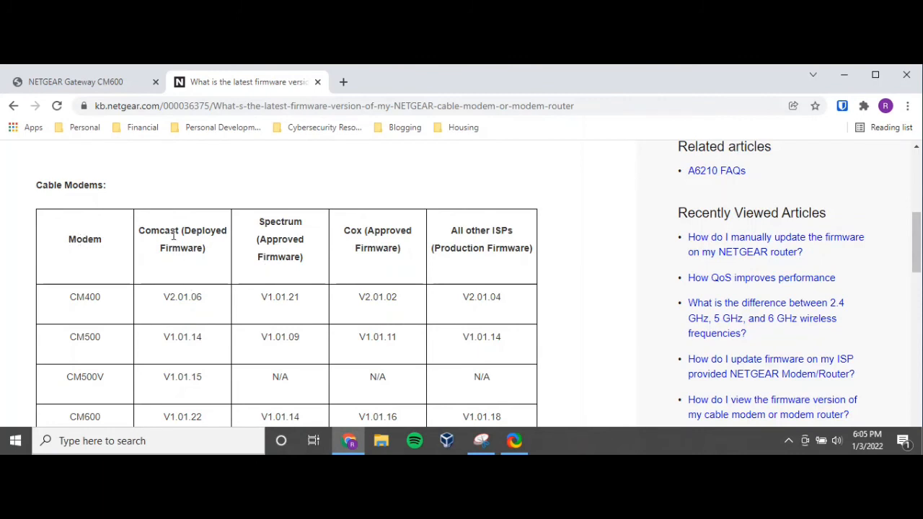
mouse_move(242, 251)
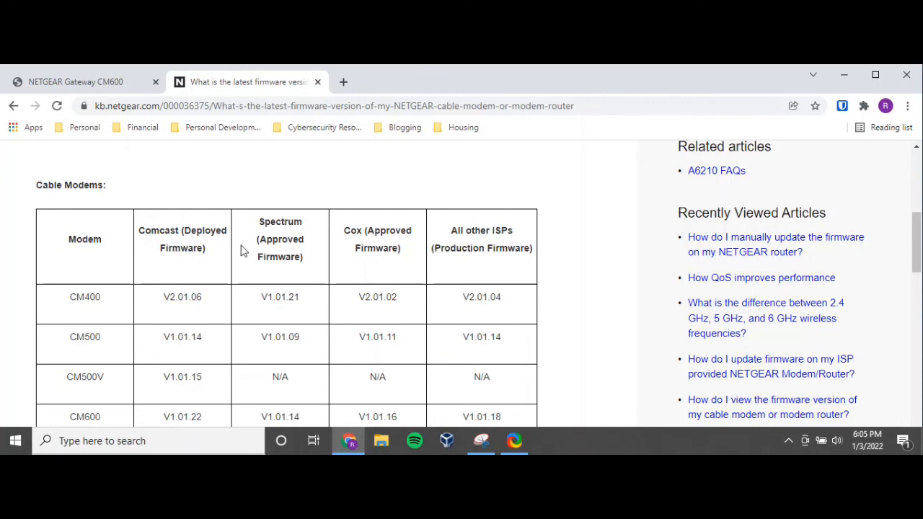
scroll("down", 3)
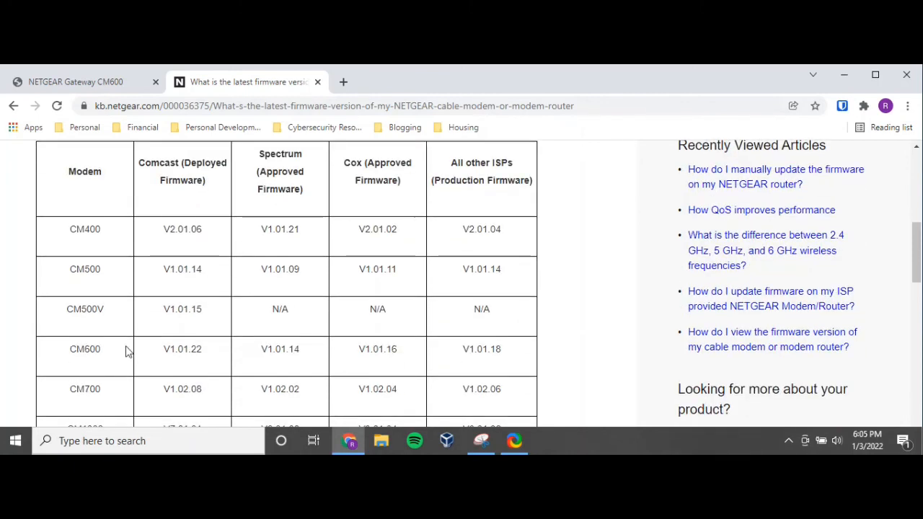
double_click(85, 349)
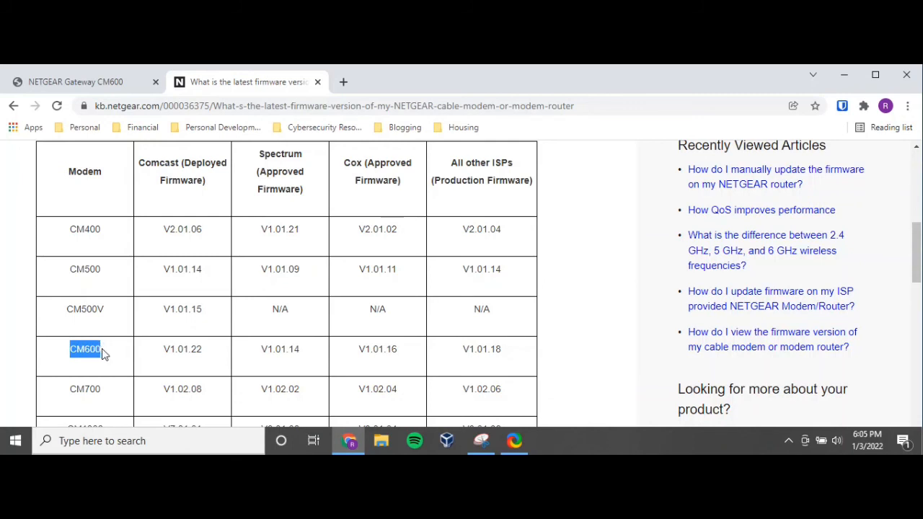
mouse_move(147, 354)
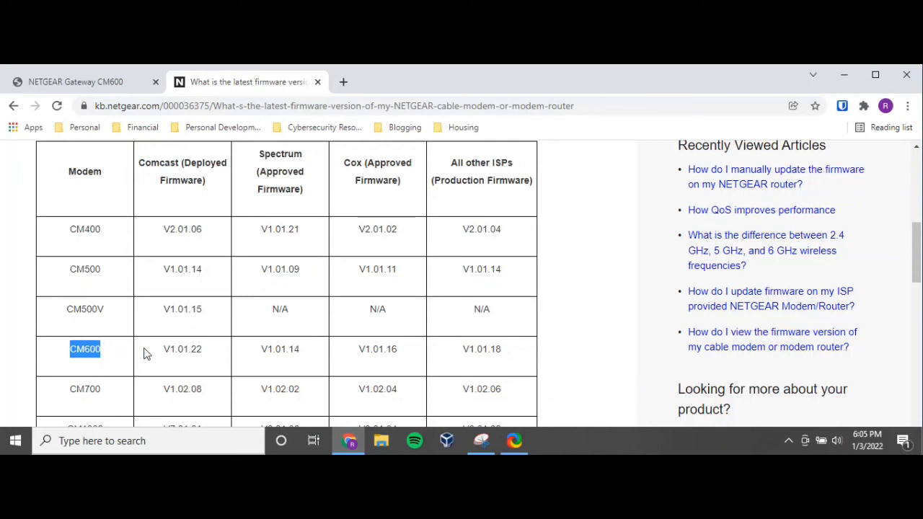
double_click(182, 349)
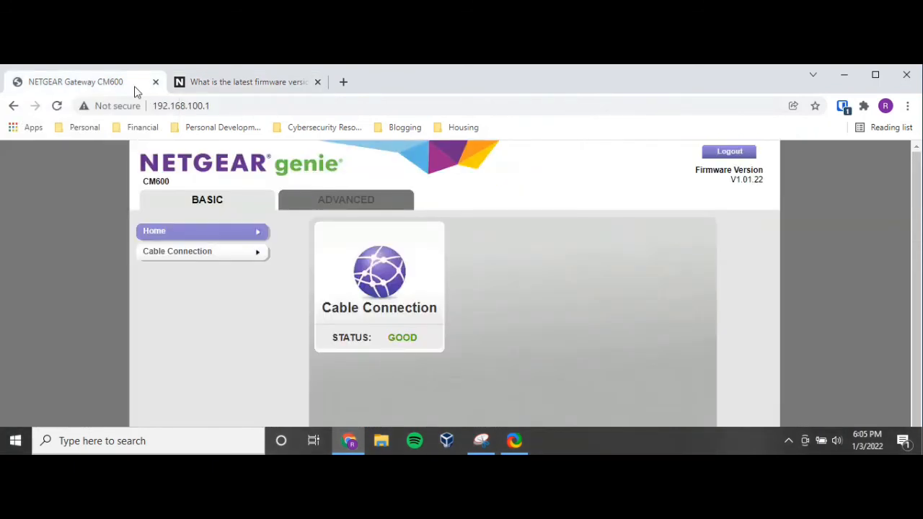
mouse_move(756, 182)
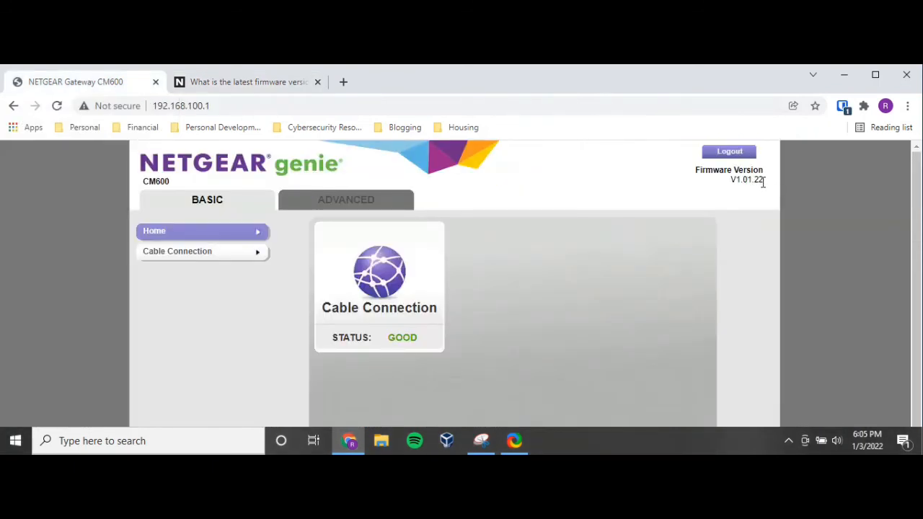